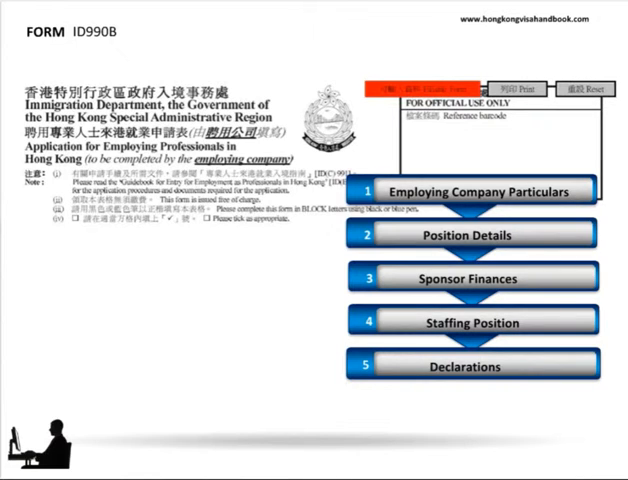
Advance from the five-section ID990B overview slide to the position-offered job duties slide
click(469, 192)
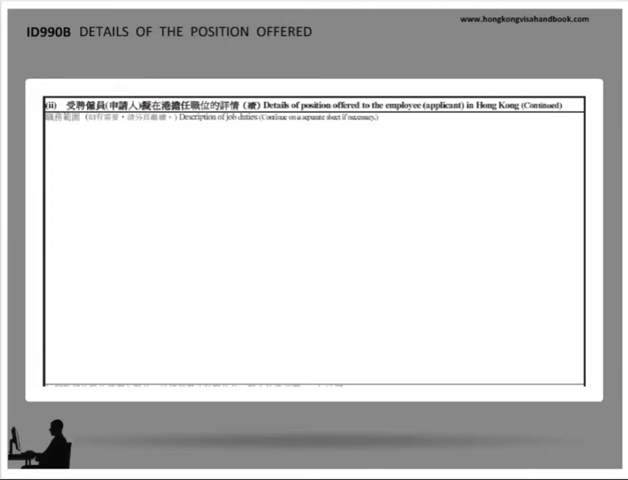
scroll(down, 3)
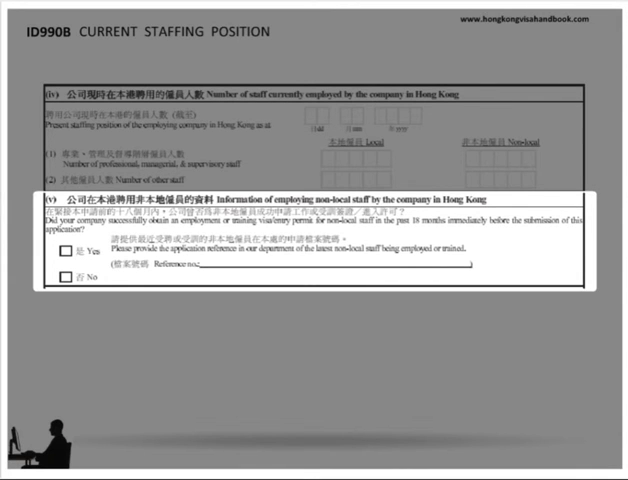
Scroll past the Current Staffing Position slide to the ID990B Declarations slide
scroll(down, 3)
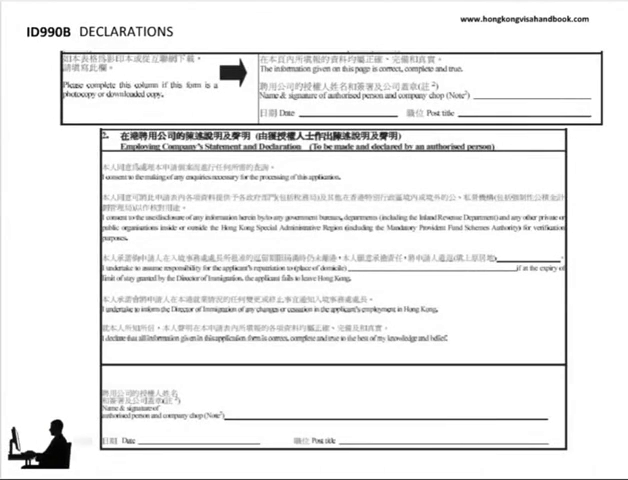